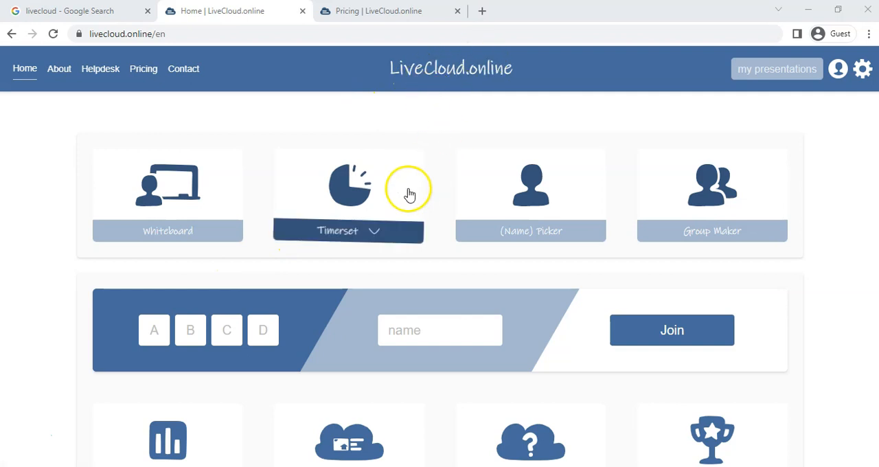
# Start a TextCloud activity from the Live WordCloud section of the home page
pyautogui.scroll(-3)
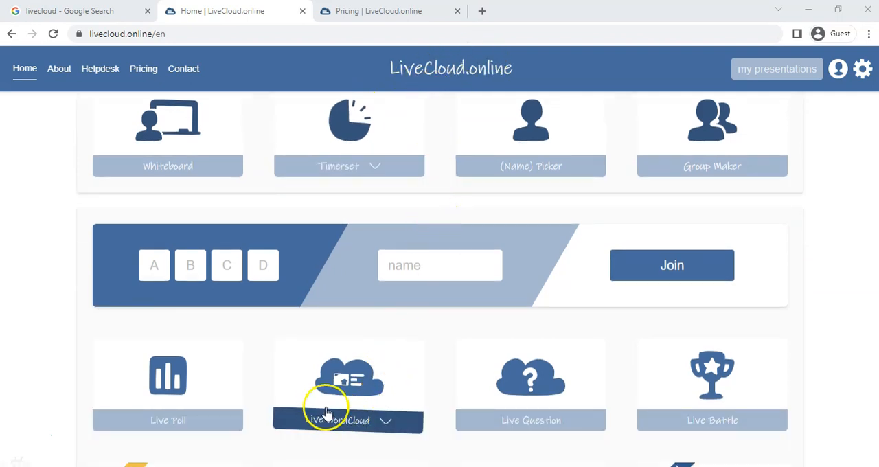
pyautogui.scroll(-3)
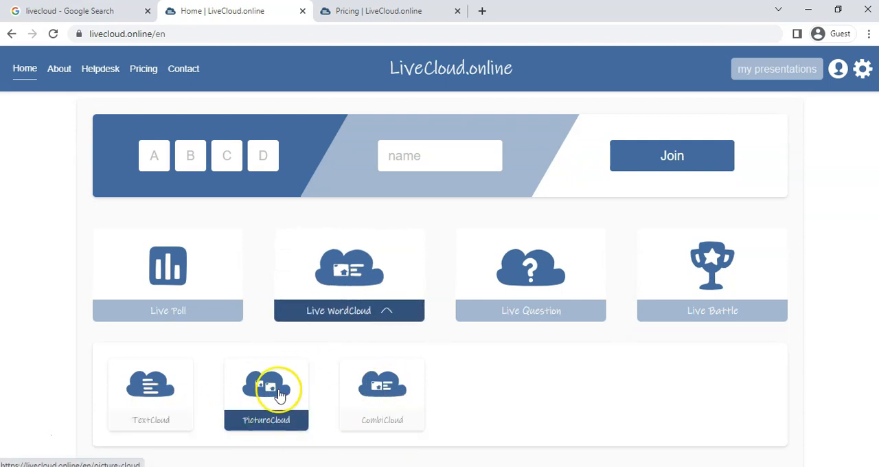
pyautogui.click(151, 385)
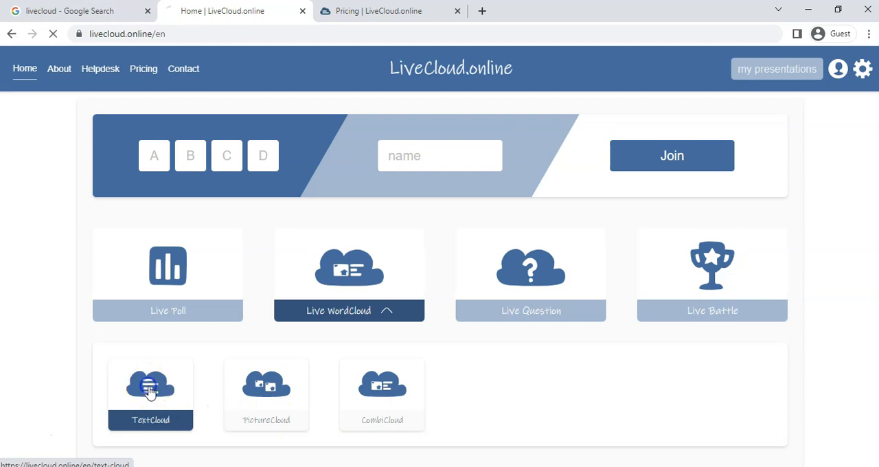
pyautogui.click(151, 384)
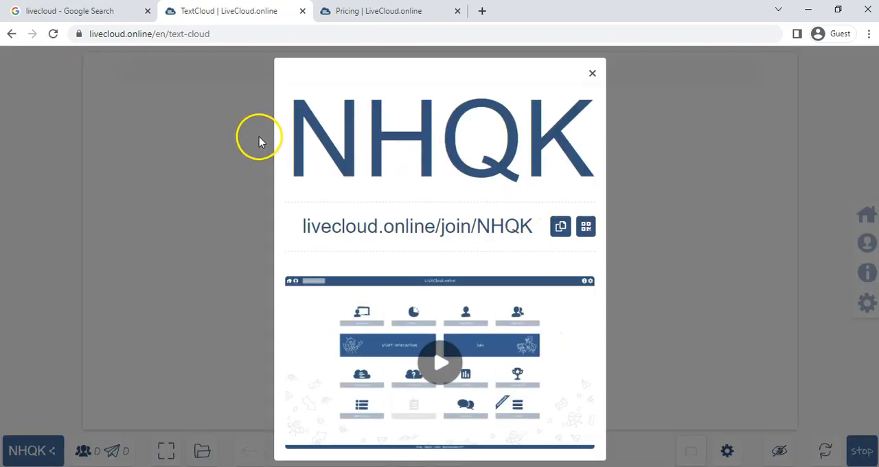
pyautogui.moveTo(473, 143)
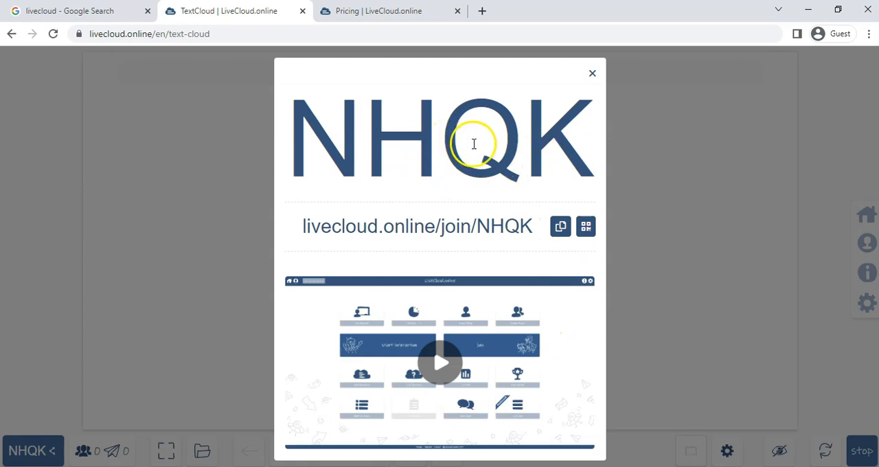
pyautogui.moveTo(484, 236)
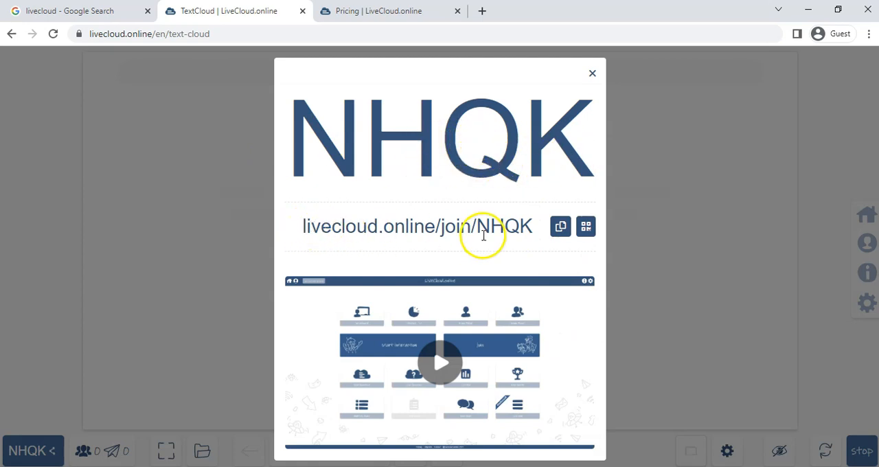
pyautogui.moveTo(505, 226)
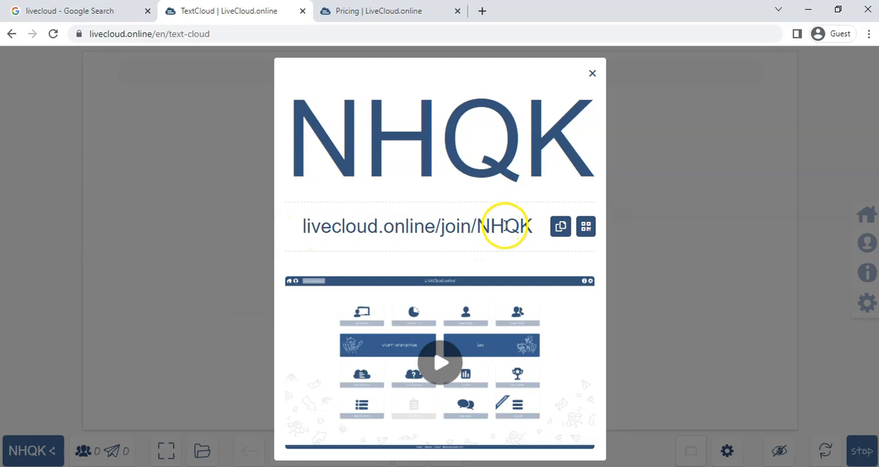
pyautogui.moveTo(467, 143)
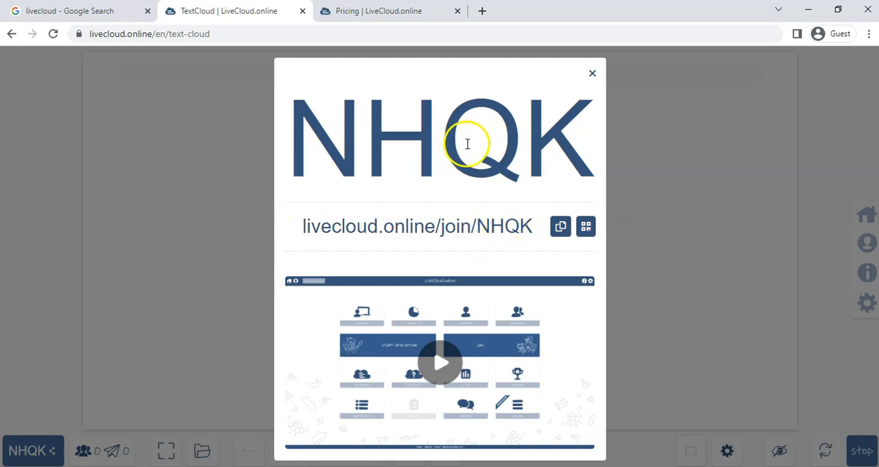
pyautogui.moveTo(343, 206)
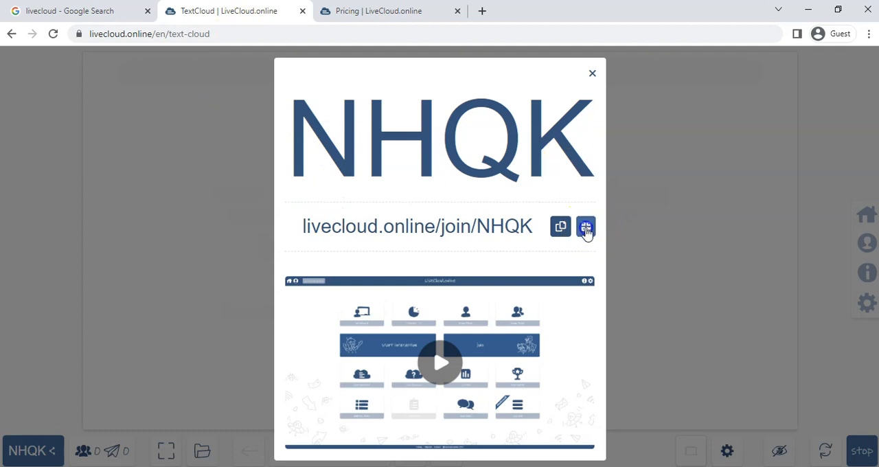
# Show the session's join QR code, close it, and move to the participant join page
pyautogui.click(585, 227)
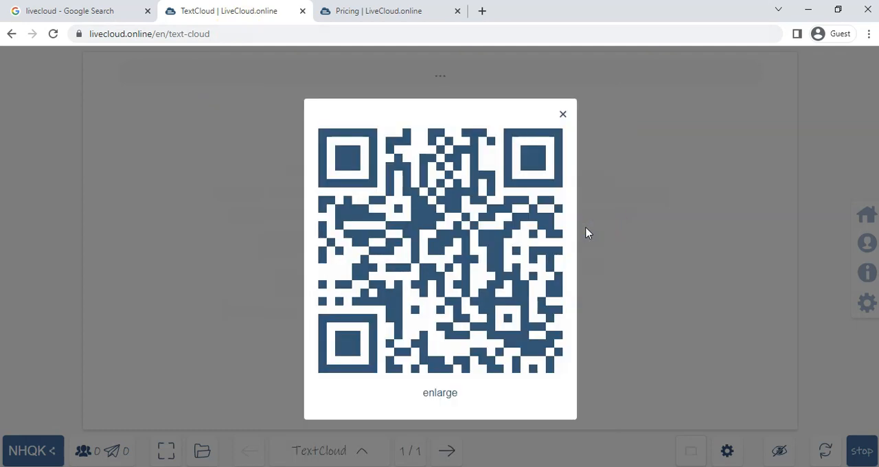
pyautogui.click(563, 112)
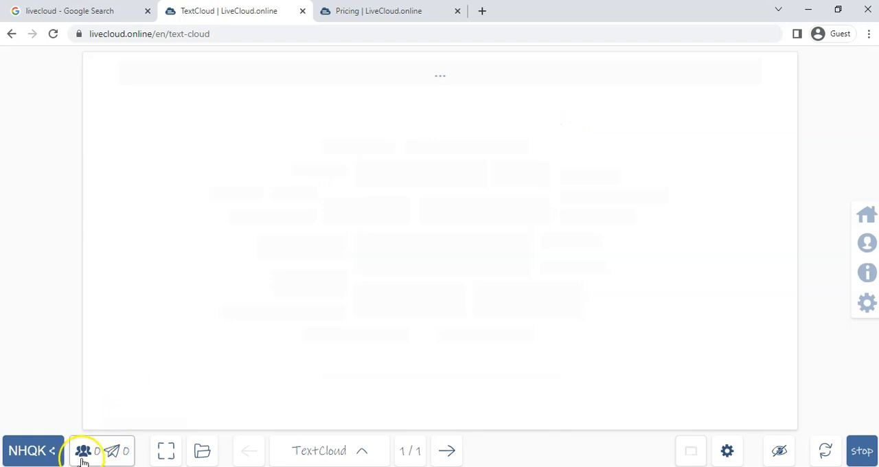
pyautogui.click(82, 450)
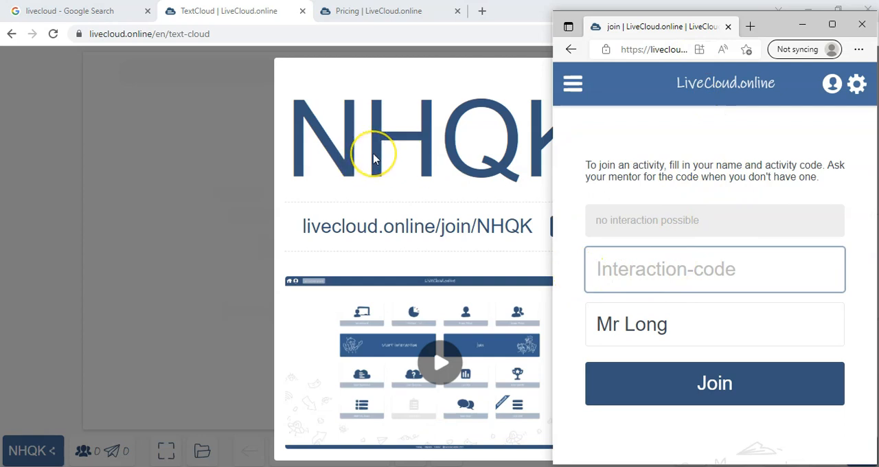
# Join session NHQK as a participant, then return to the host window
pyautogui.write('NHQK')
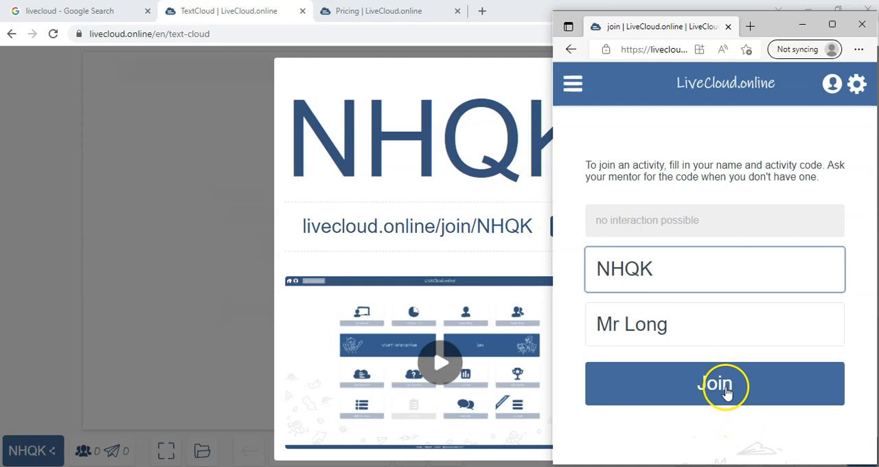
pyautogui.click(714, 383)
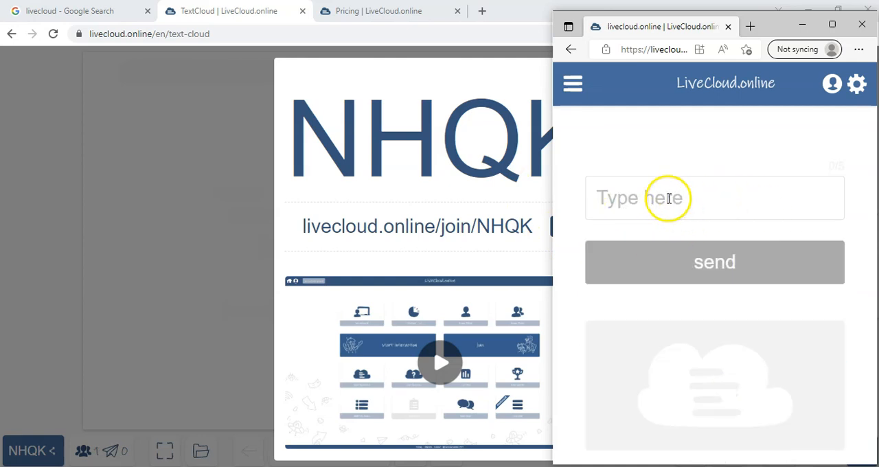
pyautogui.moveTo(151, 298)
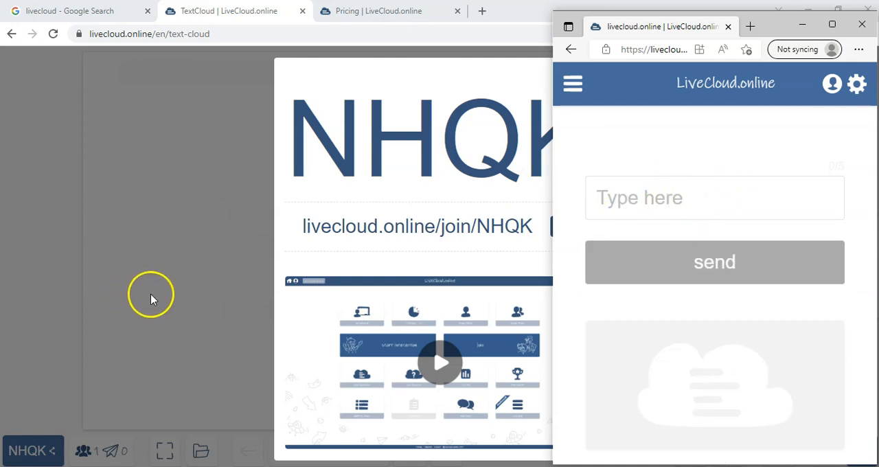
pyautogui.click(861, 25)
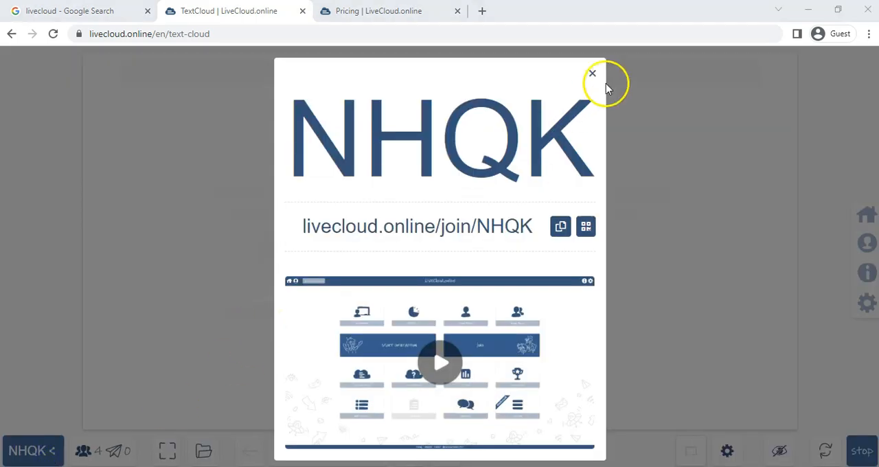
# Close the join code display and review the four joined participants, exporting the list as PDF
pyautogui.click(592, 73)
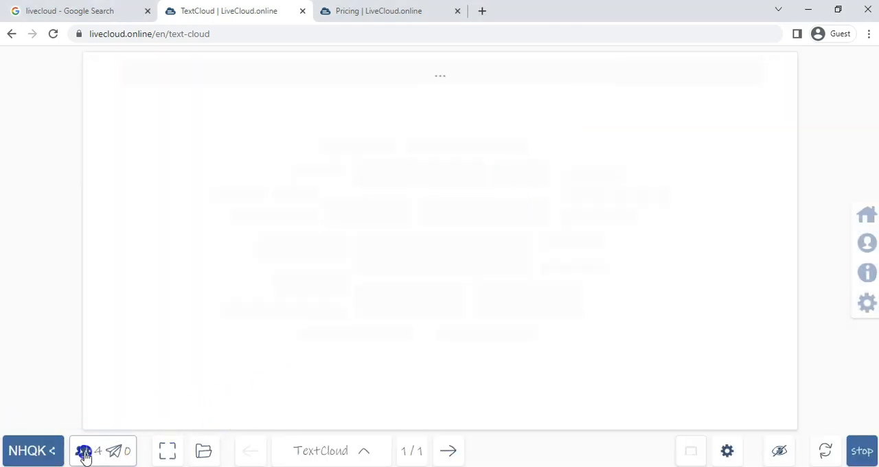
pyautogui.click(84, 450)
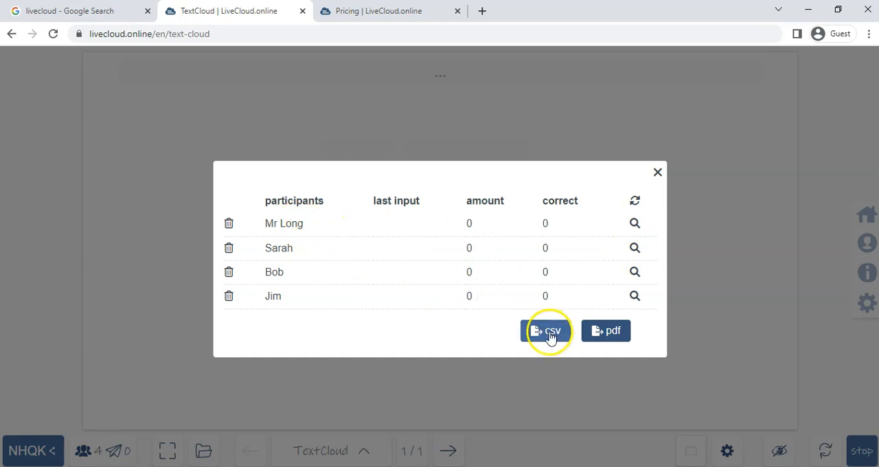
pyautogui.moveTo(602, 332)
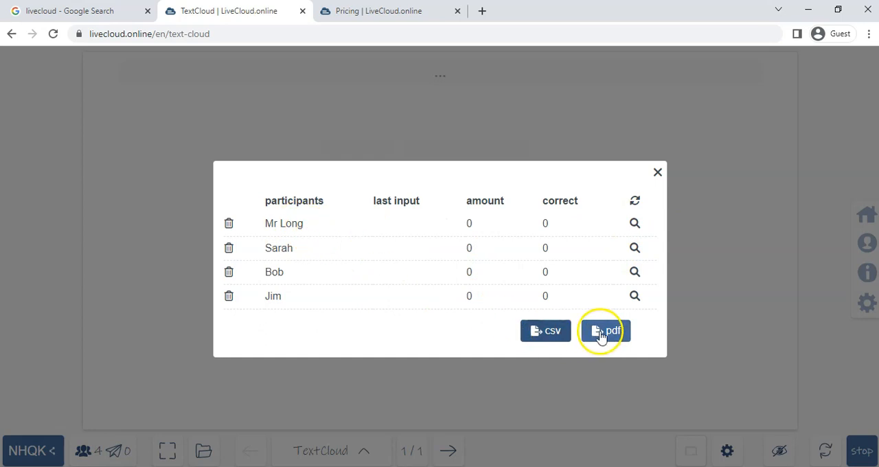
pyautogui.click(604, 330)
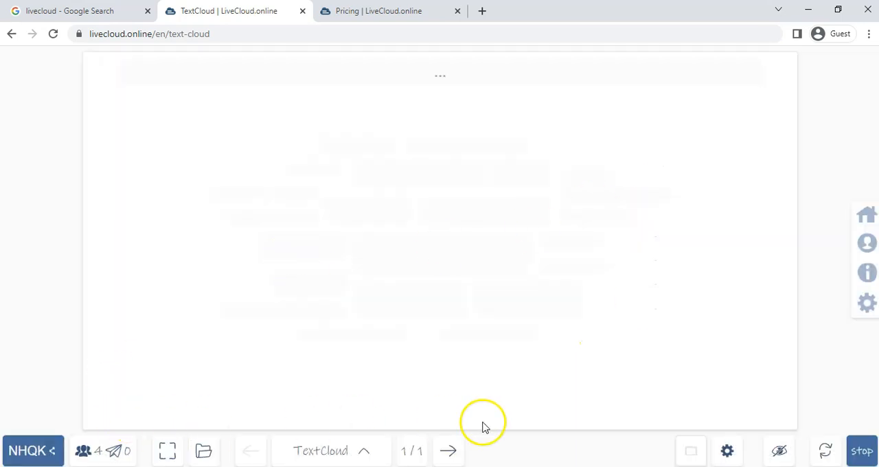
pyautogui.moveTo(692, 442)
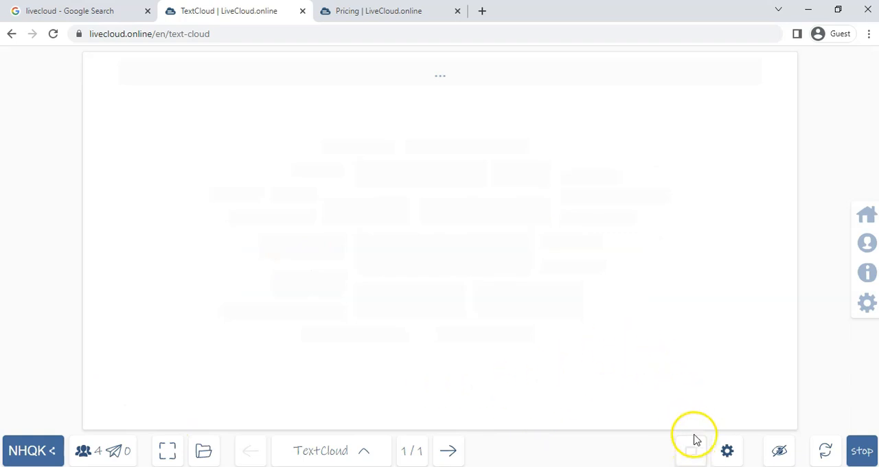
pyautogui.moveTo(700, 423)
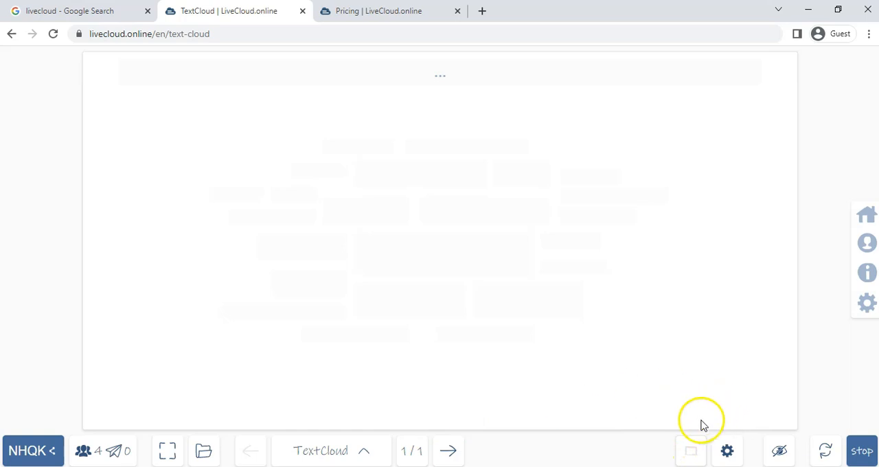
# Choose a board background and allow 10 submissions per participant instead of 5
pyautogui.click(727, 450)
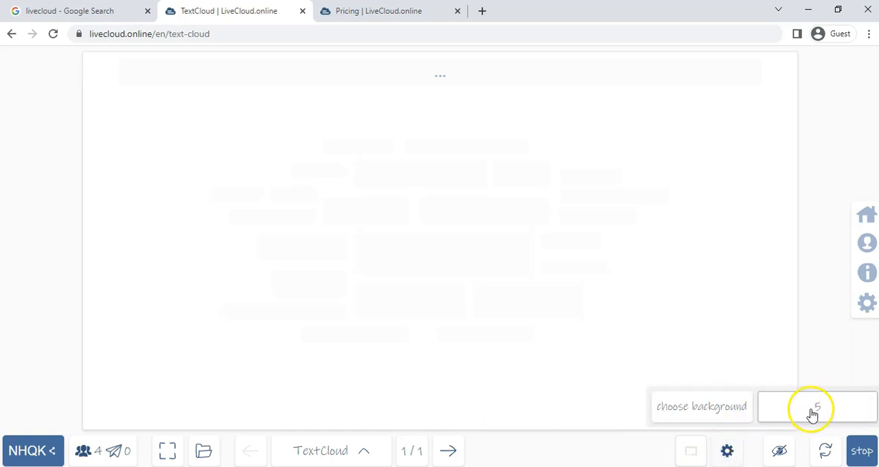
pyautogui.click(813, 409)
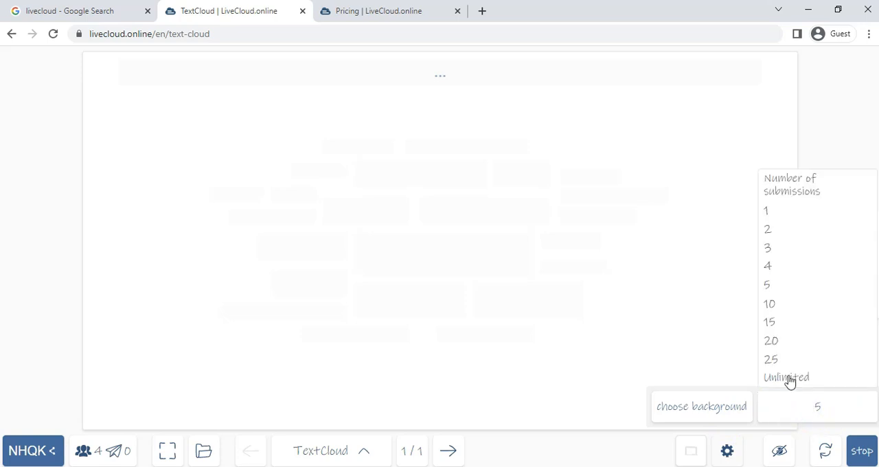
pyautogui.moveTo(776, 235)
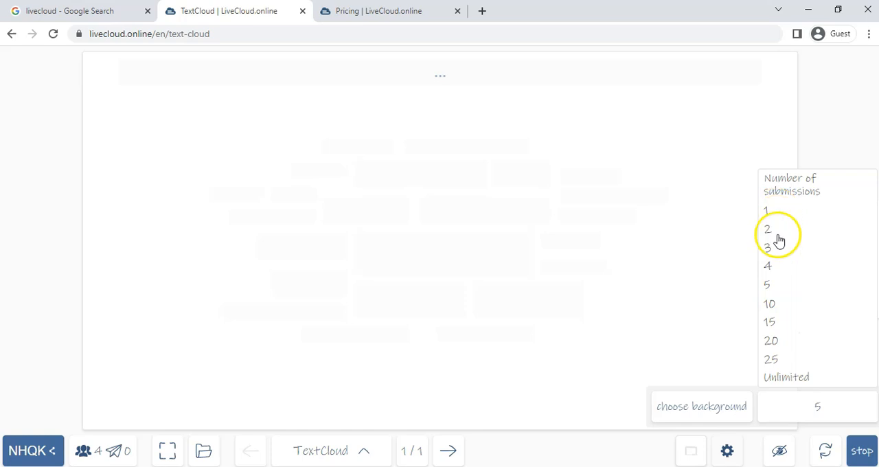
pyautogui.click(769, 303)
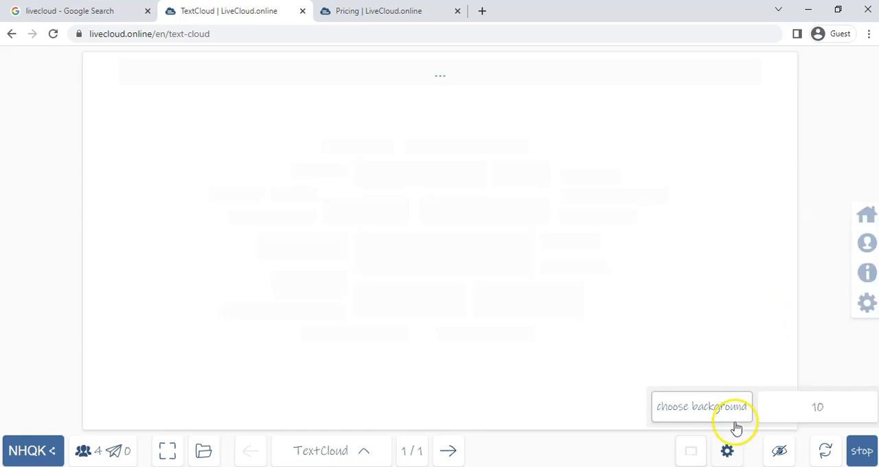
pyautogui.moveTo(446, 327)
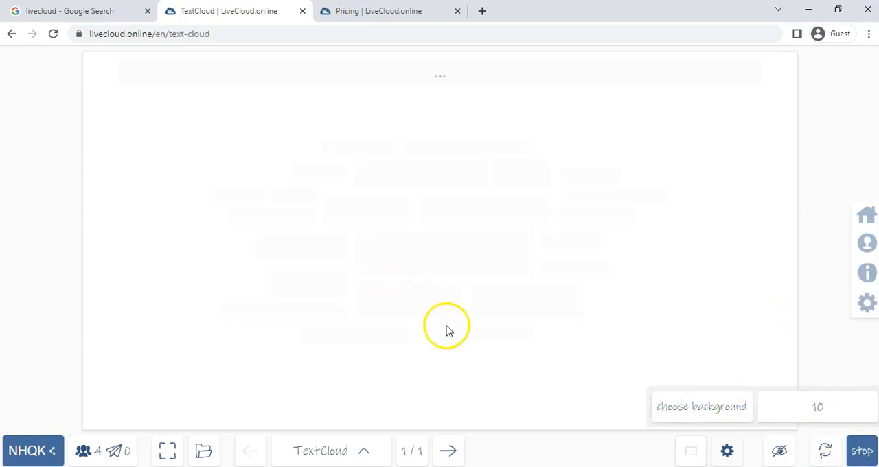
pyautogui.moveTo(483, 234)
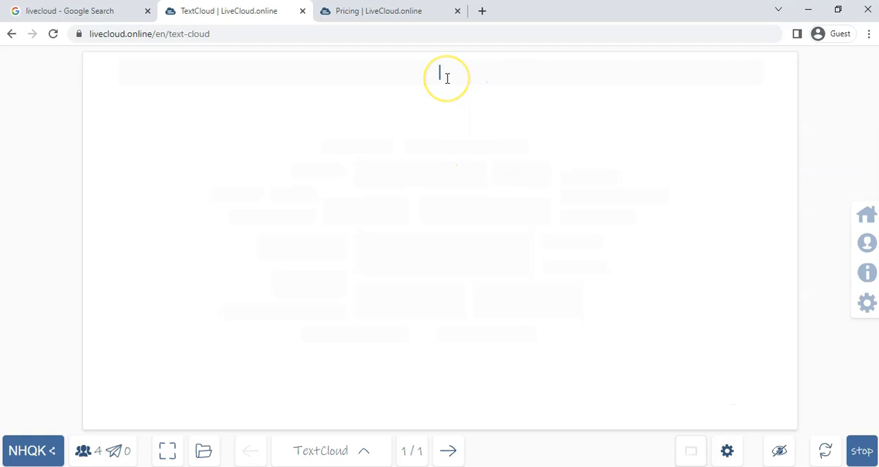
# Title the word cloud "How do you feel today?"
pyautogui.write('How do you')
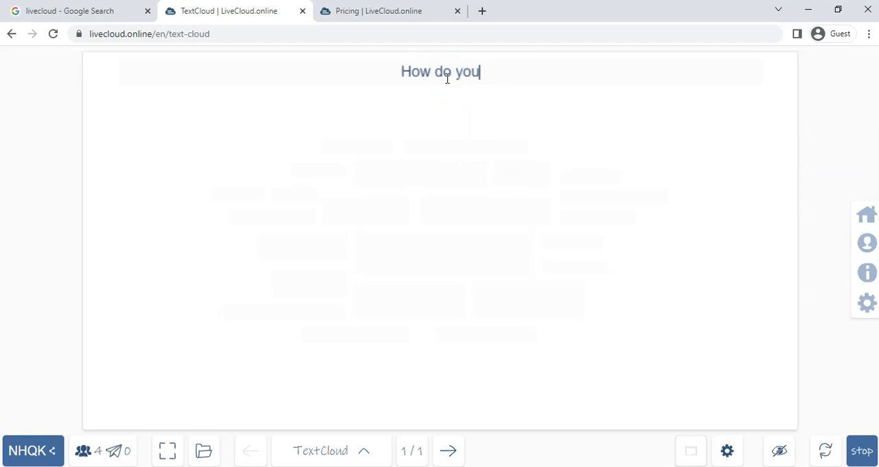
pyautogui.write('feel today')
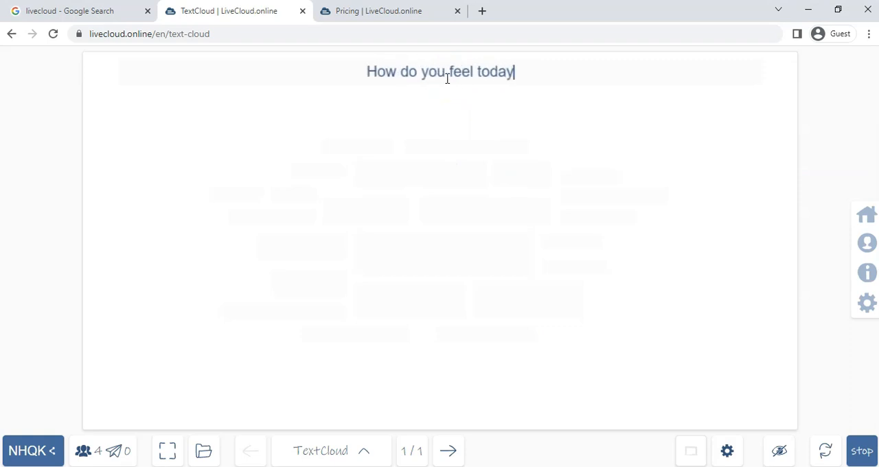
pyautogui.write('?')
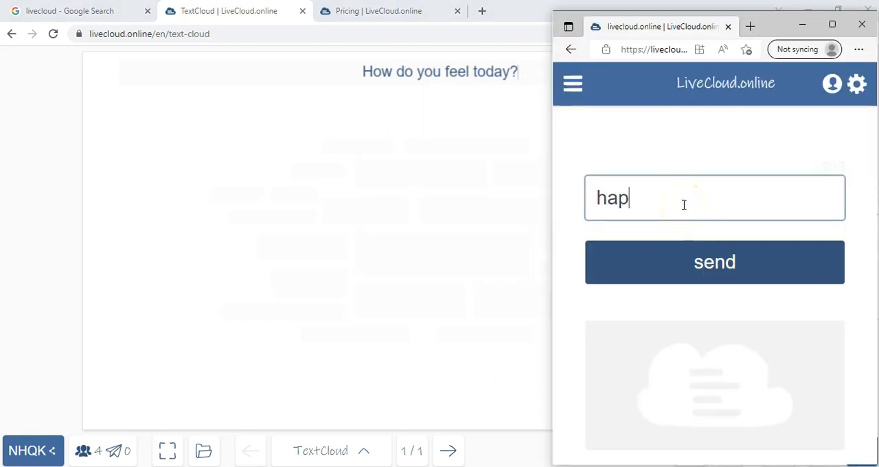
# Submit happy, confused and happy again as participant answers to the word cloud
pyautogui.click(714, 261)
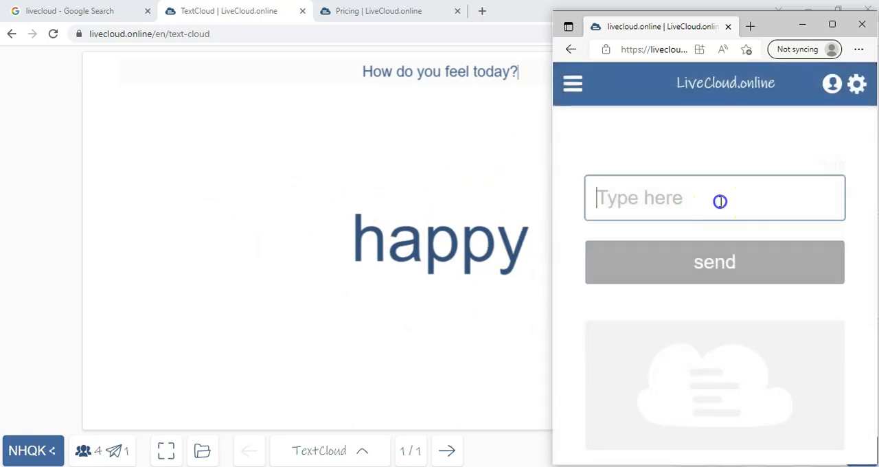
pyautogui.write('confused')
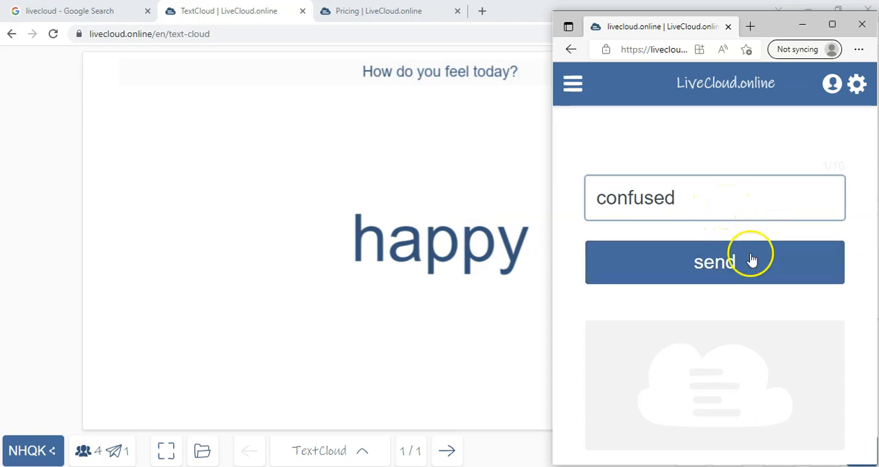
pyautogui.click(714, 260)
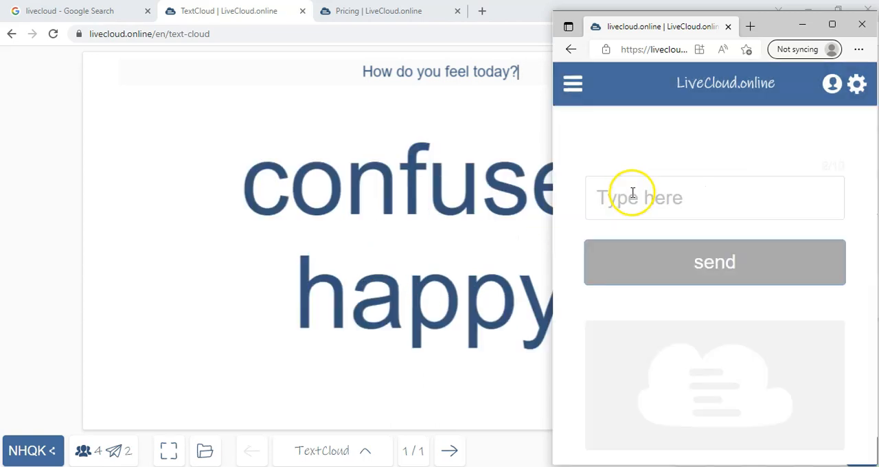
pyautogui.write('hap')
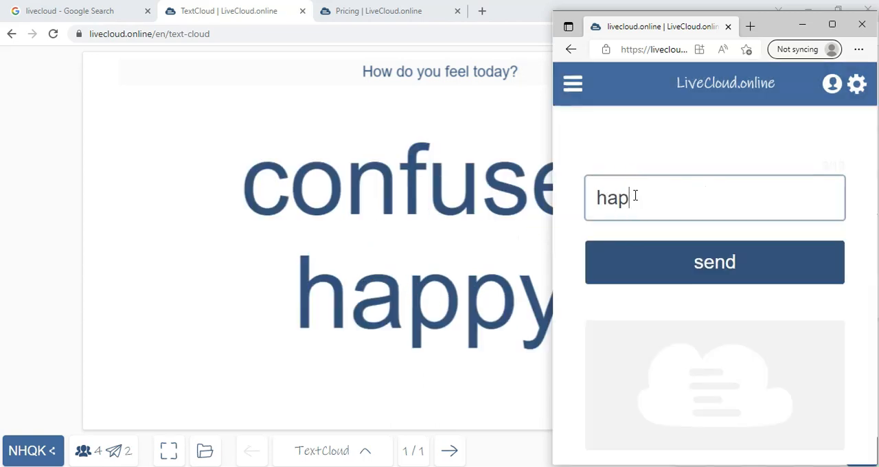
pyautogui.click(714, 261)
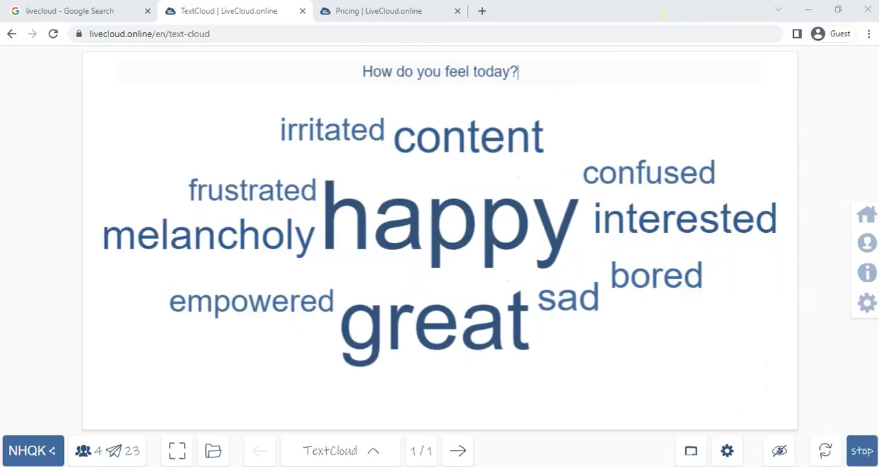
pyautogui.moveTo(349, 243)
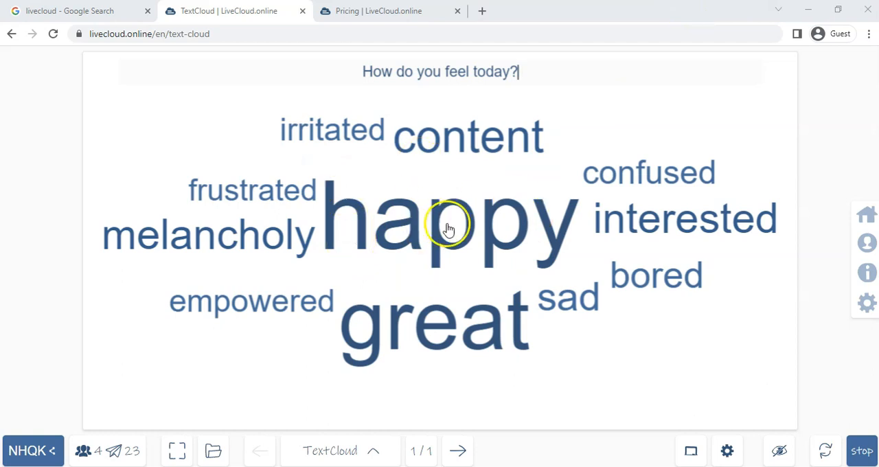
pyautogui.moveTo(473, 316)
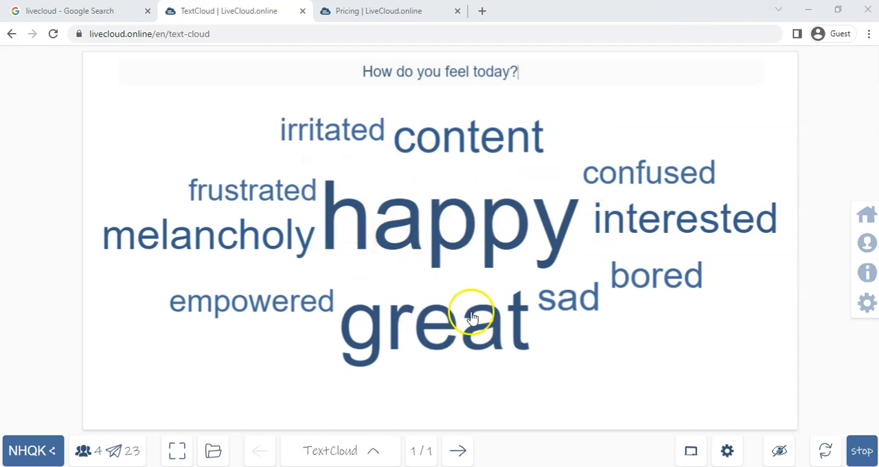
pyautogui.moveTo(423, 381)
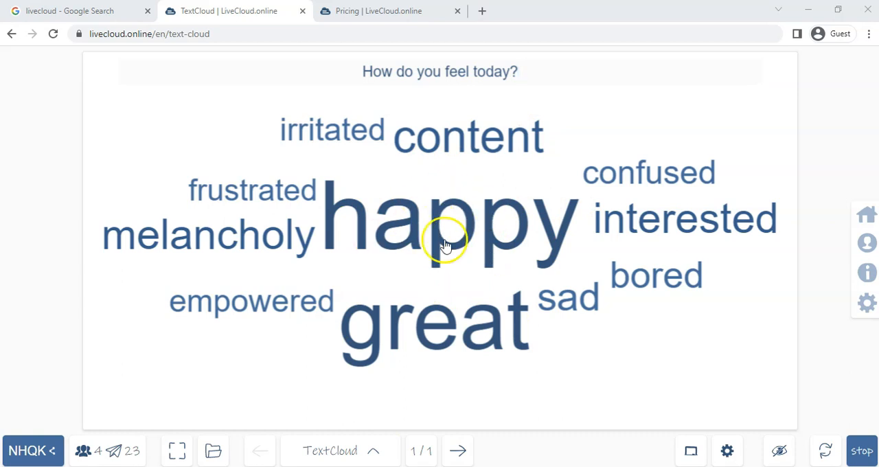
pyautogui.moveTo(363, 144)
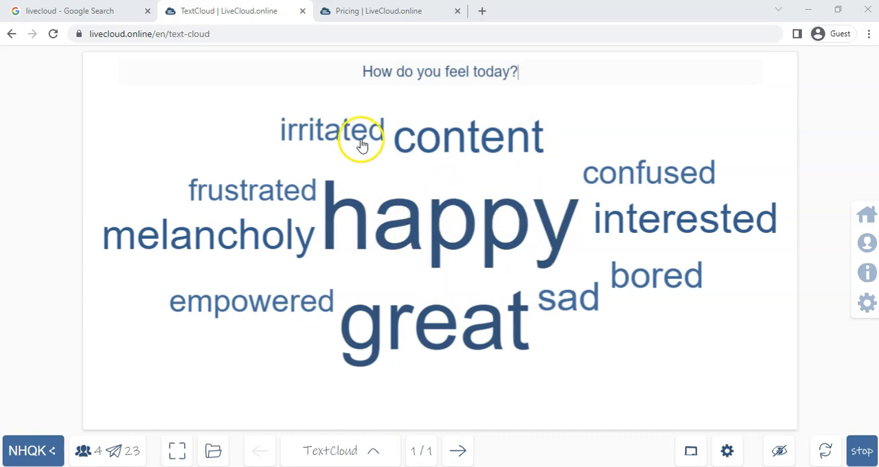
pyautogui.moveTo(590, 198)
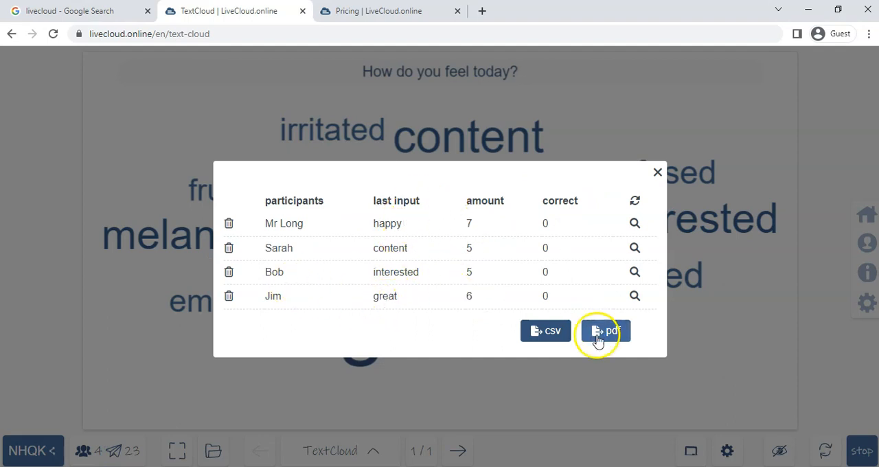
pyautogui.moveTo(299, 272)
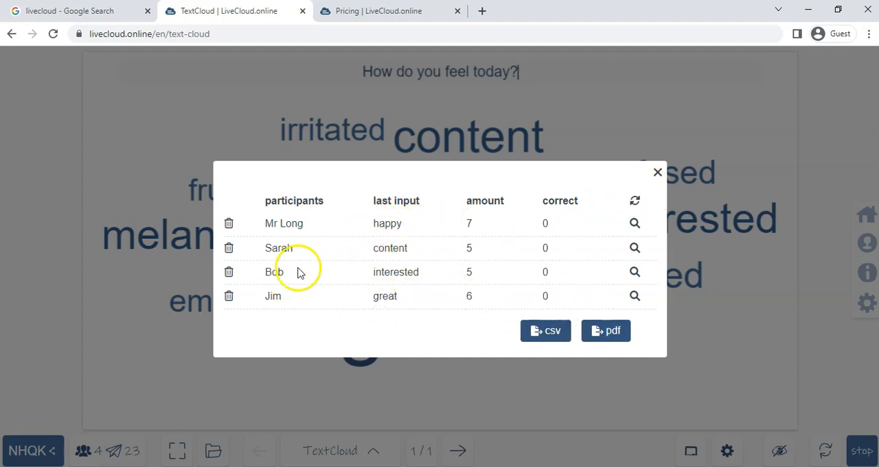
pyautogui.moveTo(228, 275)
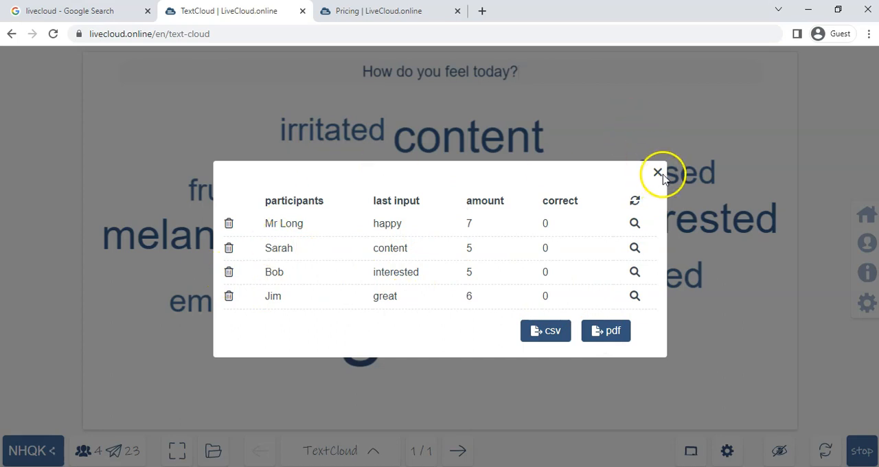
pyautogui.click(656, 172)
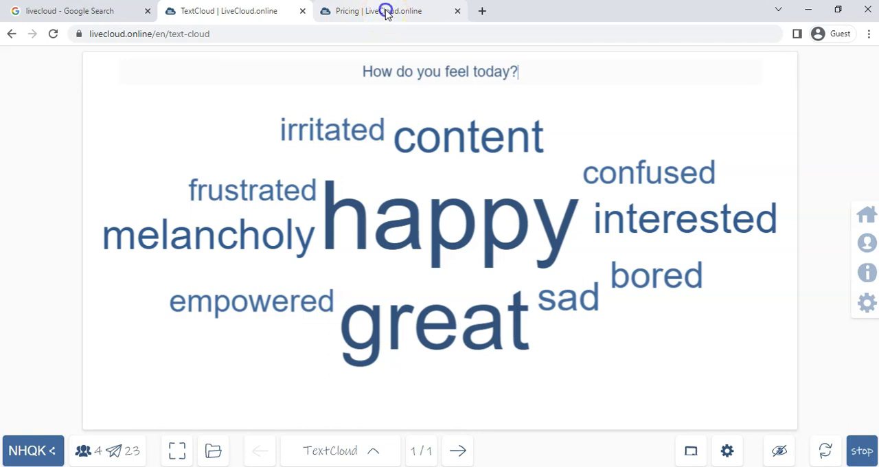
pyautogui.click(387, 11)
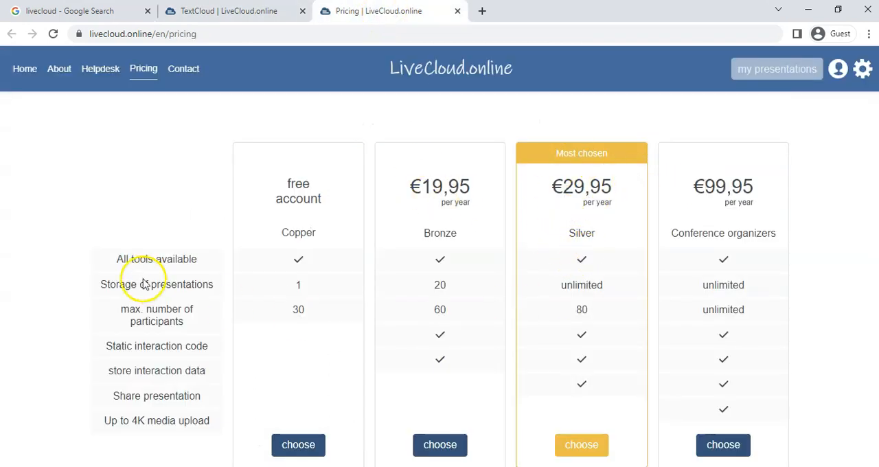
pyautogui.click(230, 11)
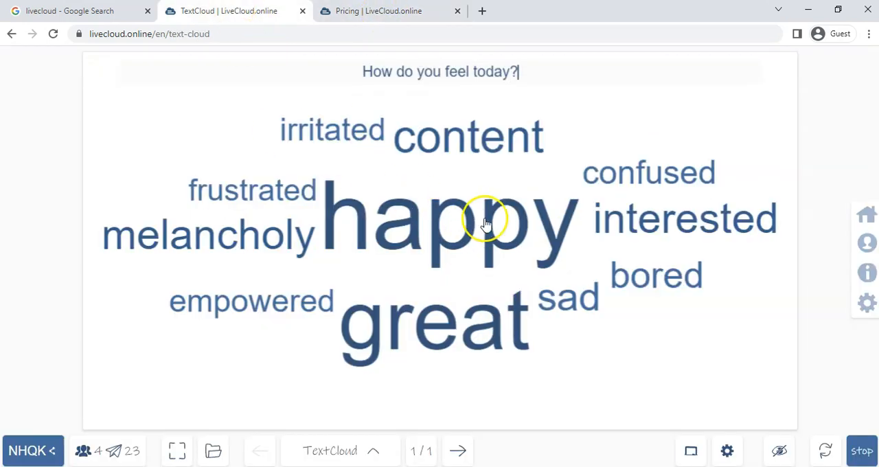